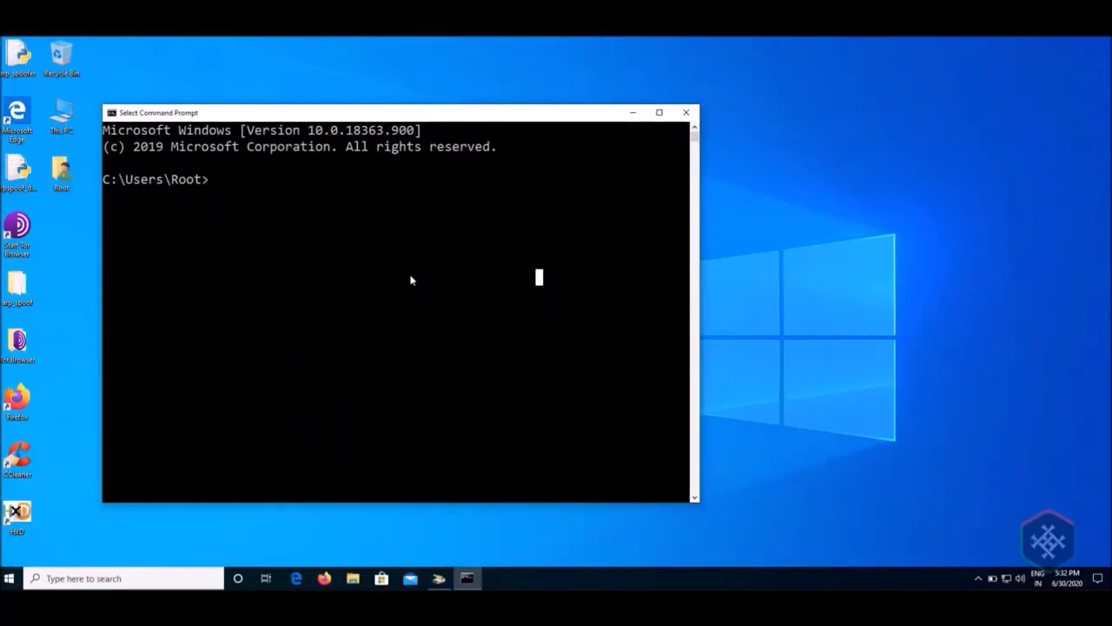
- Run ipconfig to show IPv4 10.0.2.7 and gateway 10.0.2.1, then clear the screen
text(ipconif)
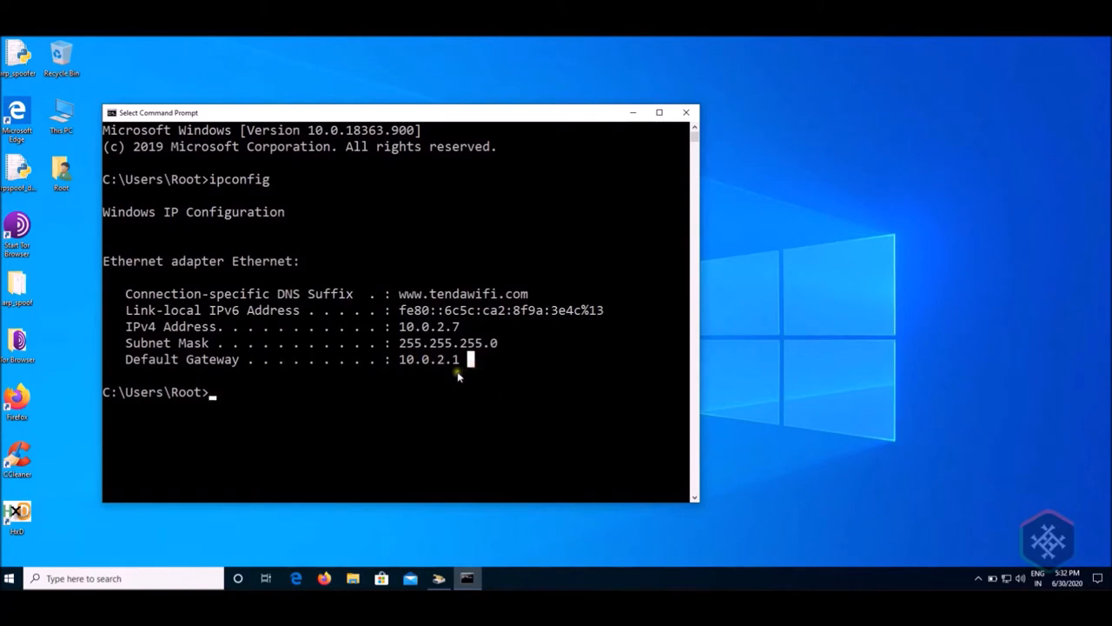
text(cls)
text(arp -a)
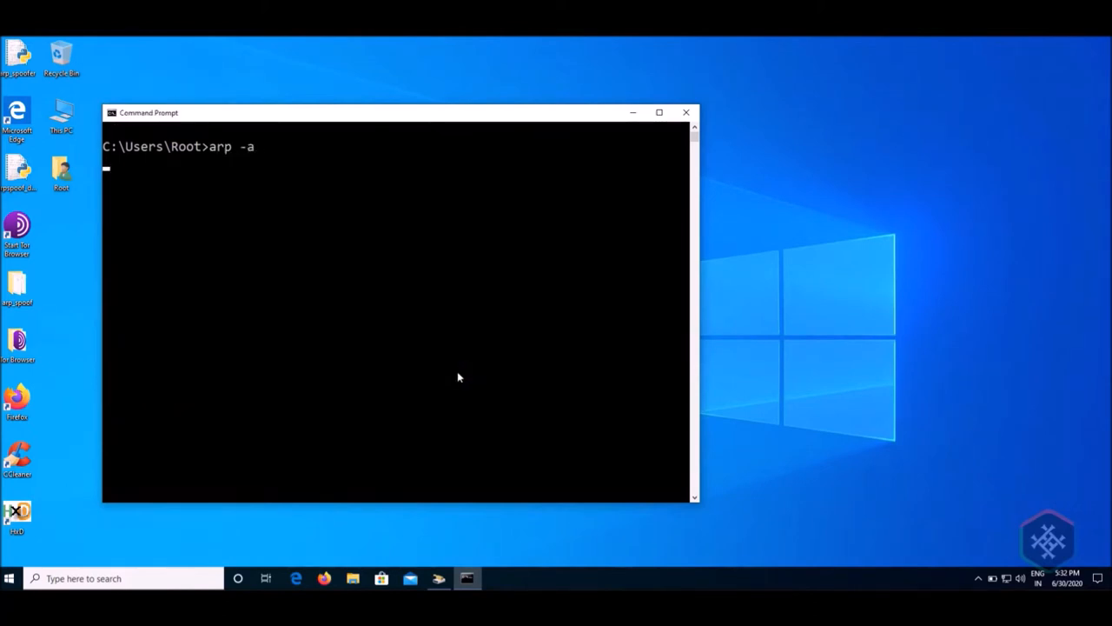
- List the ARP cache with arp -a and highlight the 10.0.2.60 entry
key(enter)
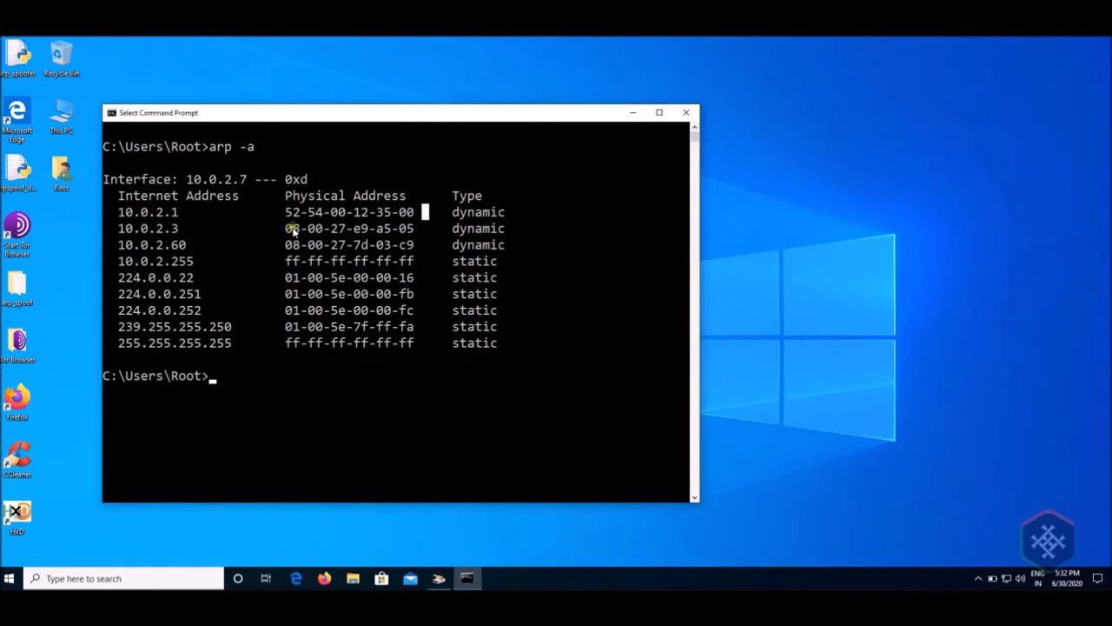
mouse_move(337, 242)
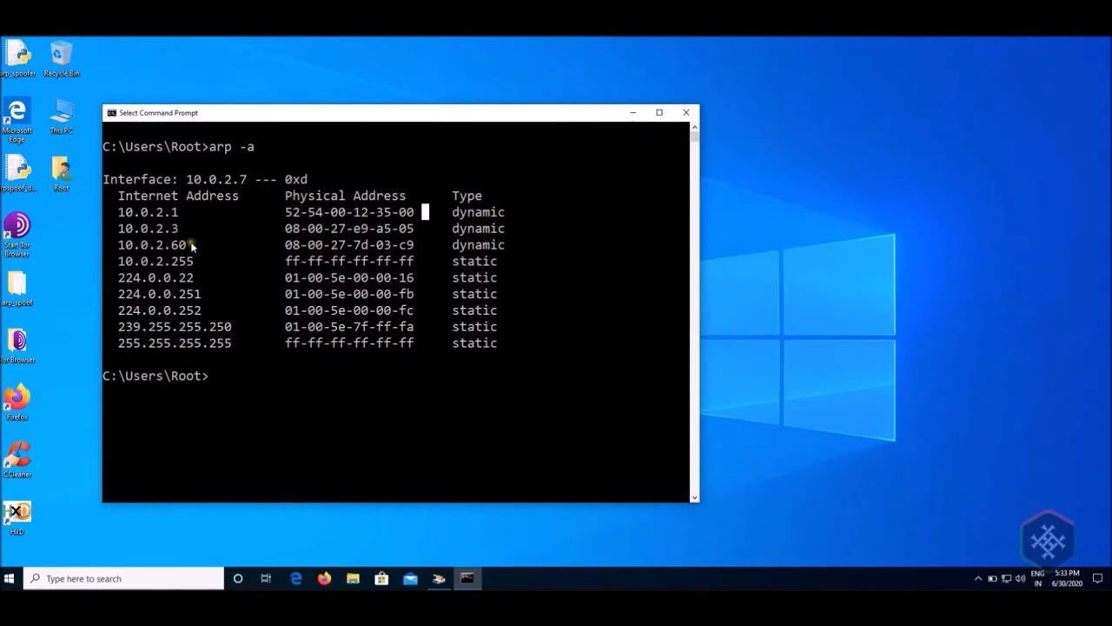
double_click(152, 245)
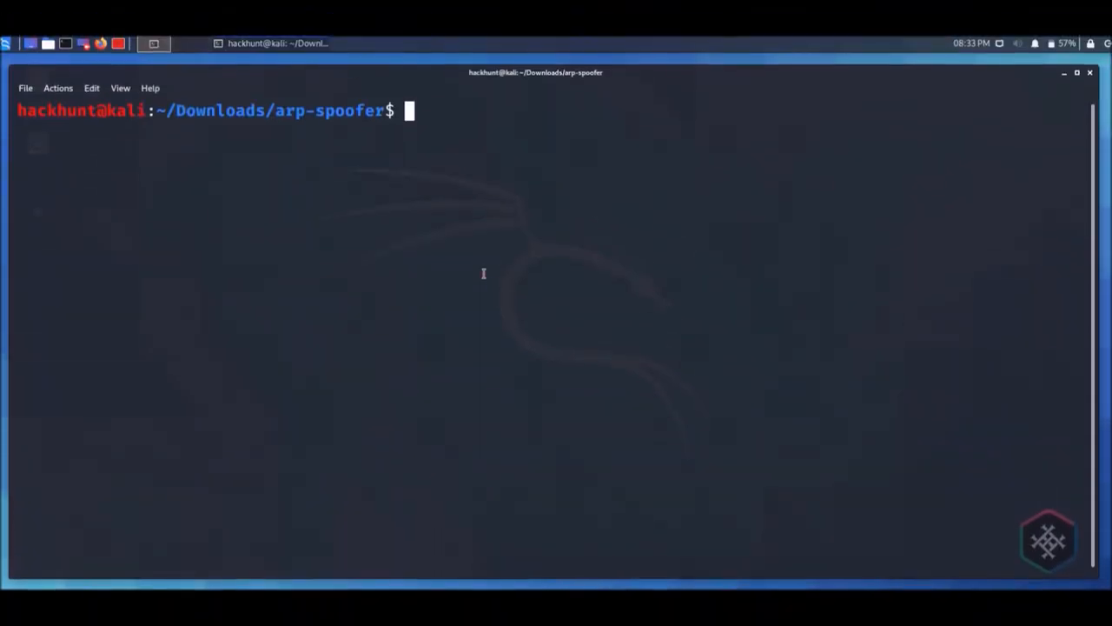
- Run 'sudo python3 arp_spoofer.py -t 10.0.2.7 -r 10.0.2.1 -i eth0' and enter the sudo password
text(sudo python3 arp_spoofer.py -t 10.0.2.7 -r 10.0.2.1 -i eth0)
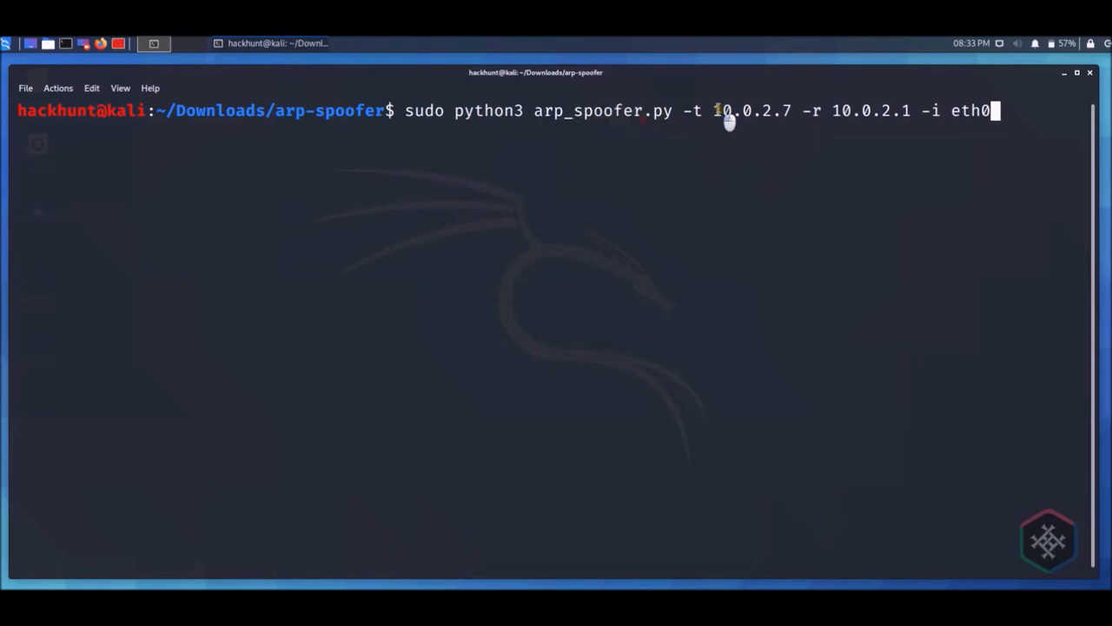
double_click(736, 110)
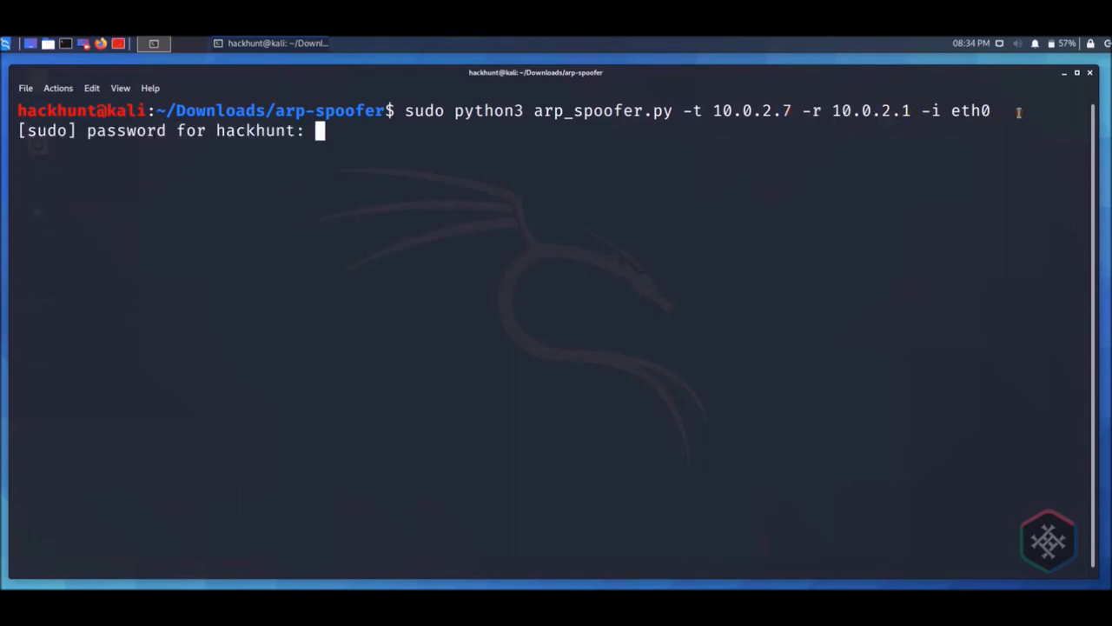
key(Return)
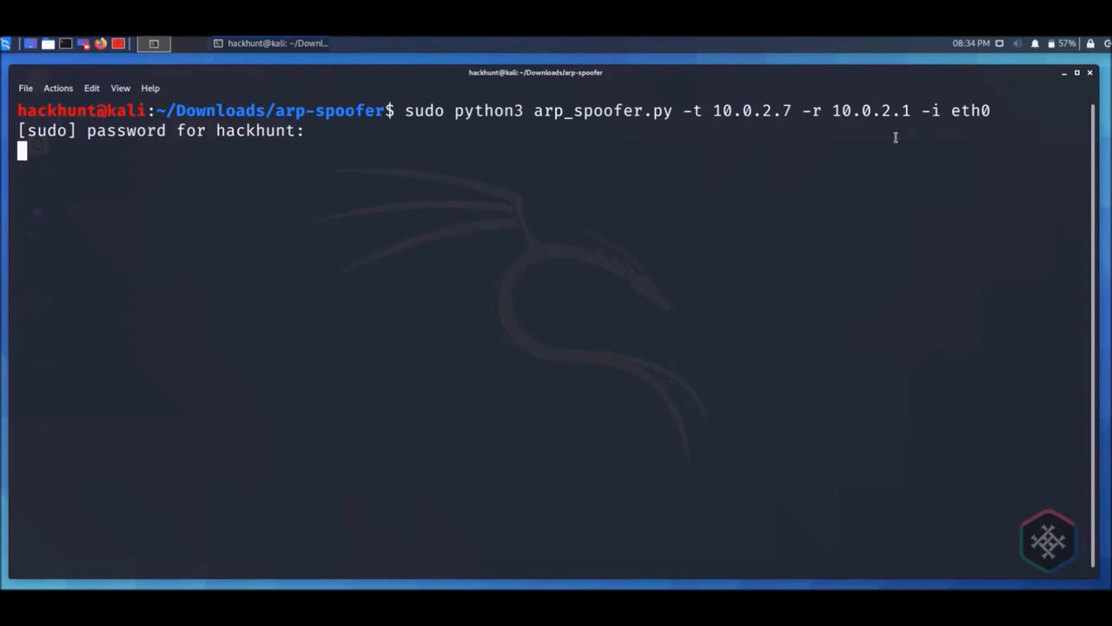
key(Return)
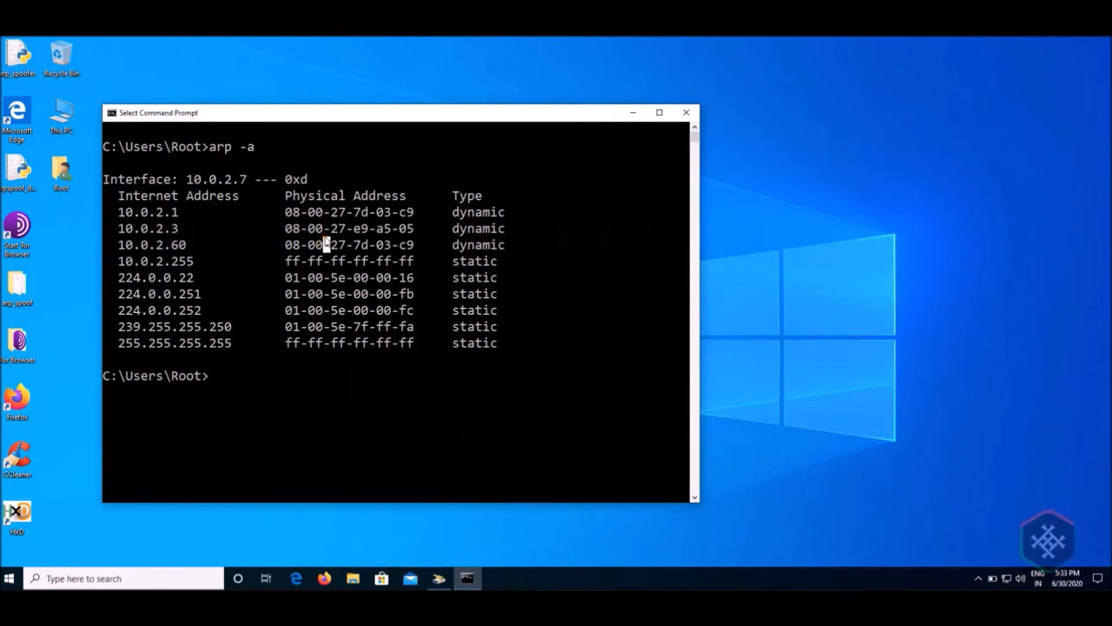
mouse_move(509, 489)
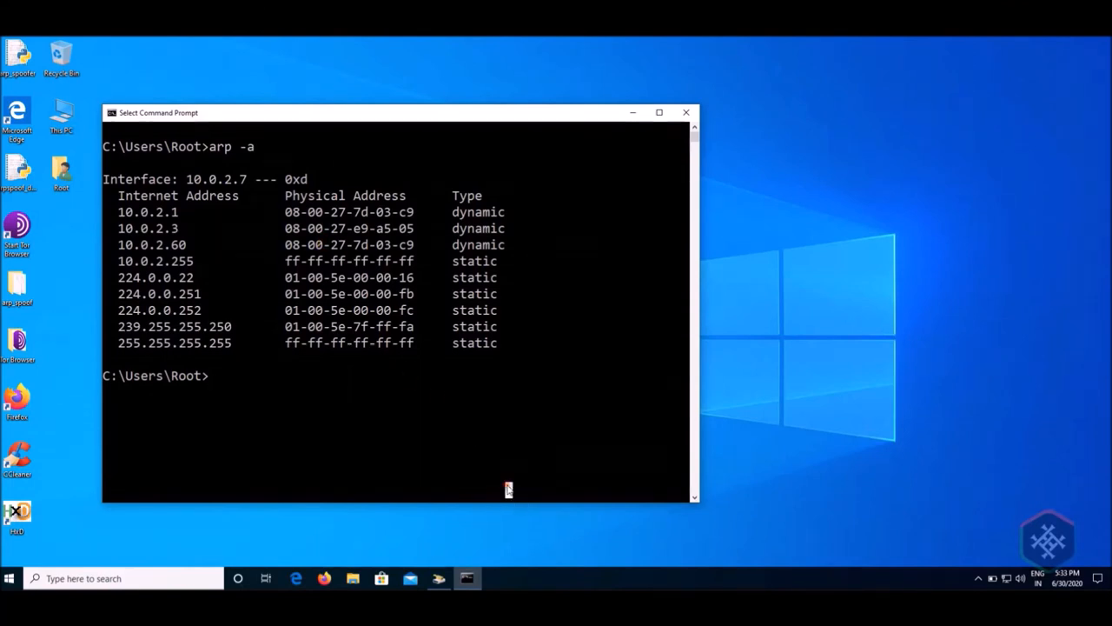